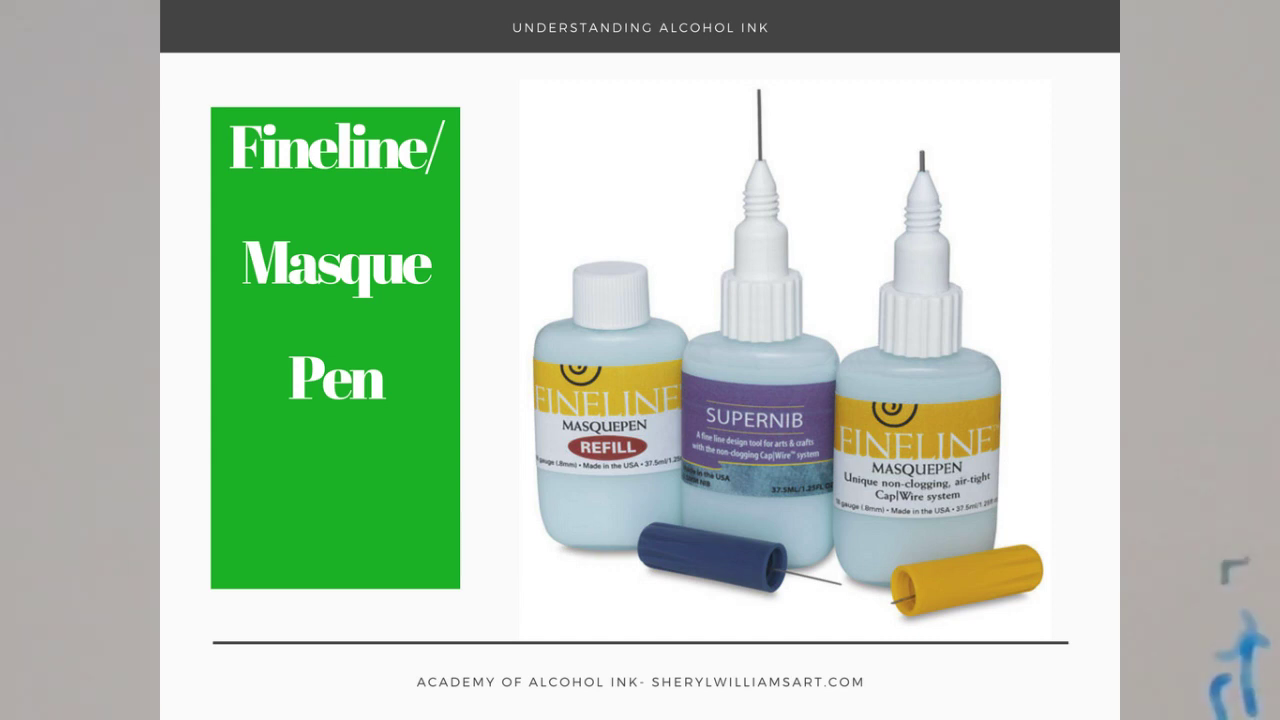
key("Right")
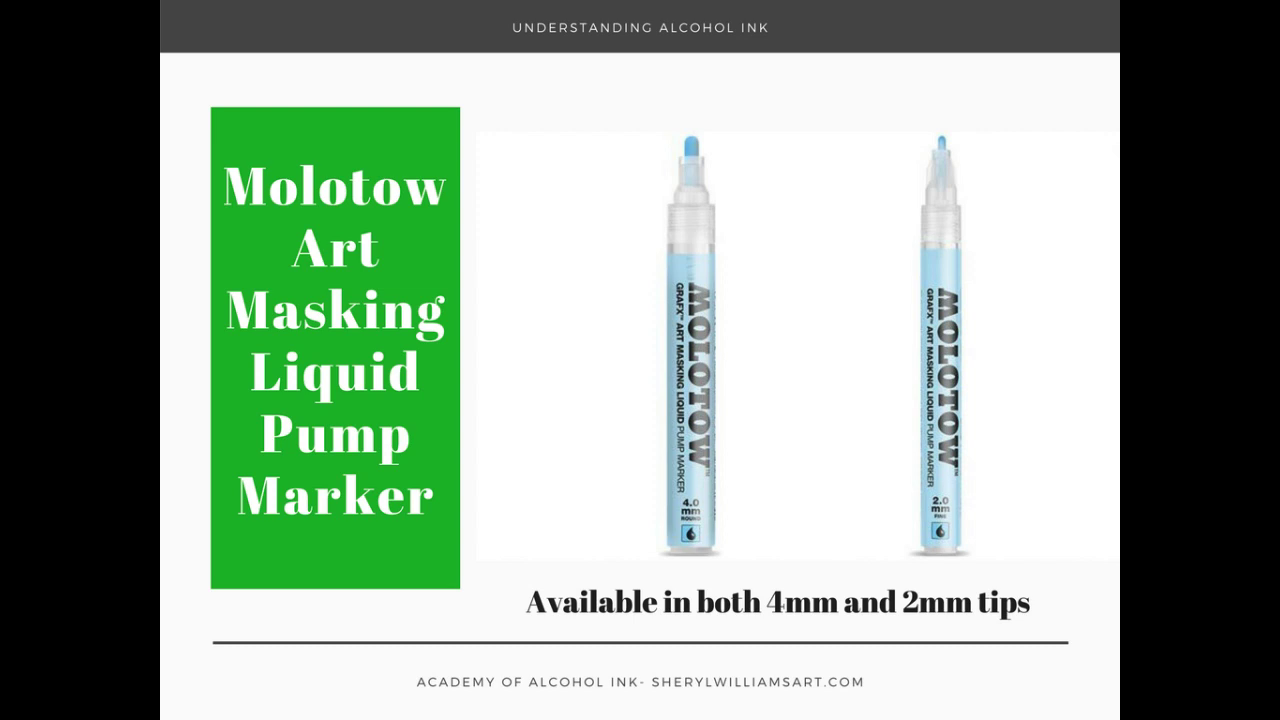